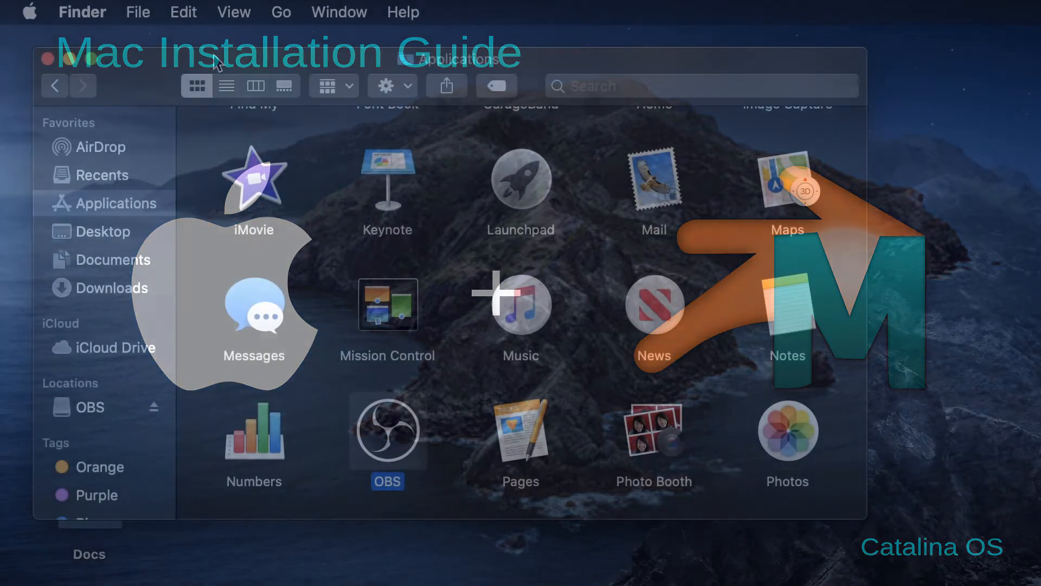
- Check the installed macOS version in About This Mac and close the window
left_click(47, 59)
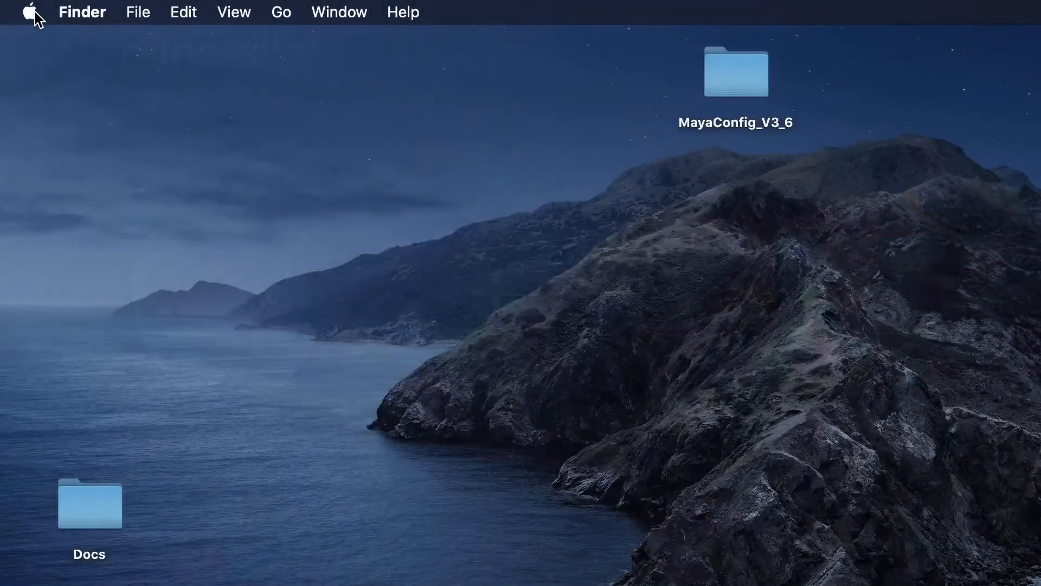
mouse_move(283, 75)
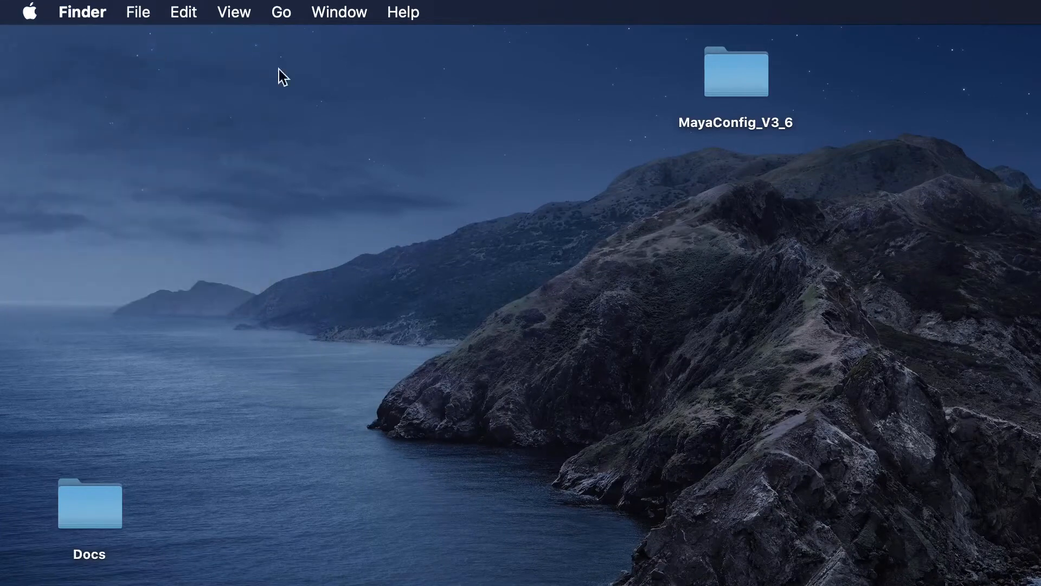
left_click(29, 12)
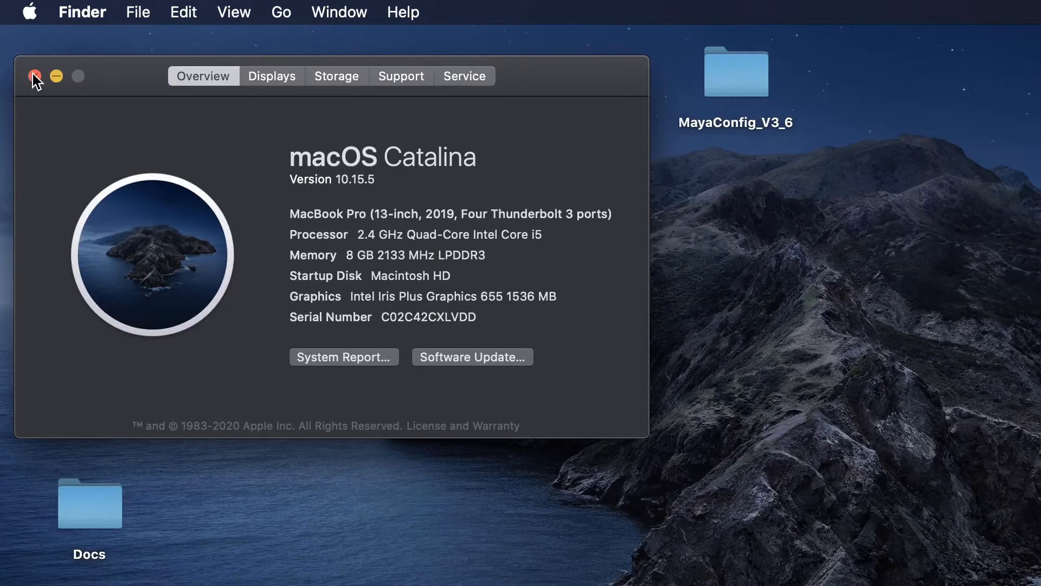
left_click(35, 76)
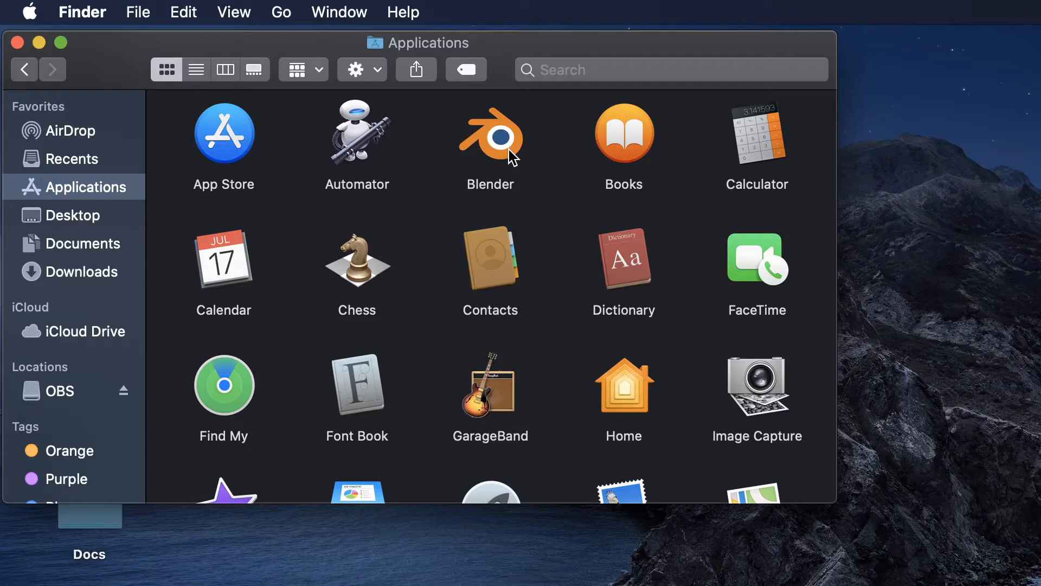
- Show Blender.app's package contents, enter the Contents folder and list items with details
left_click(491, 137)
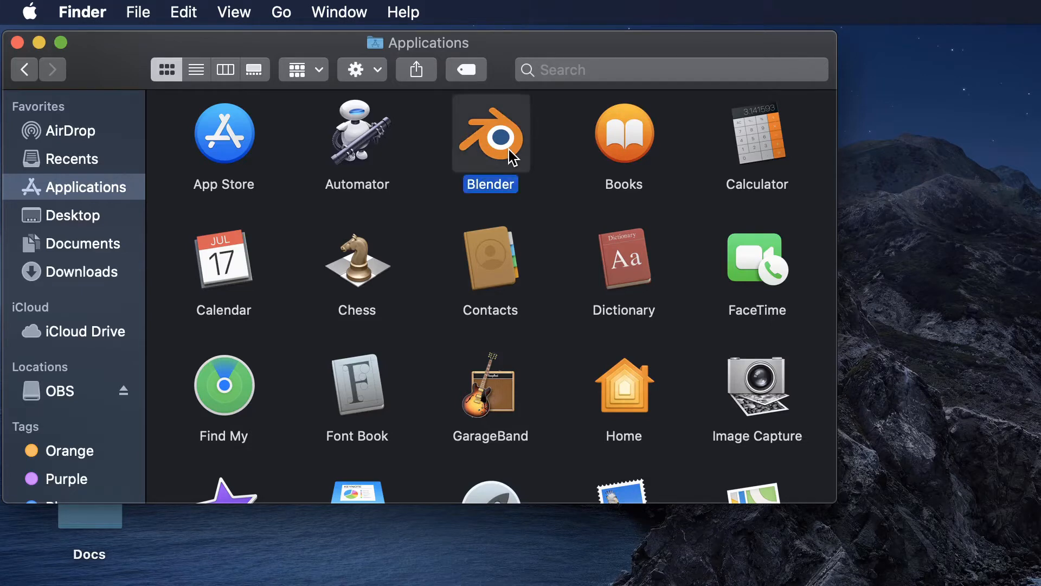
right_click(490, 132)
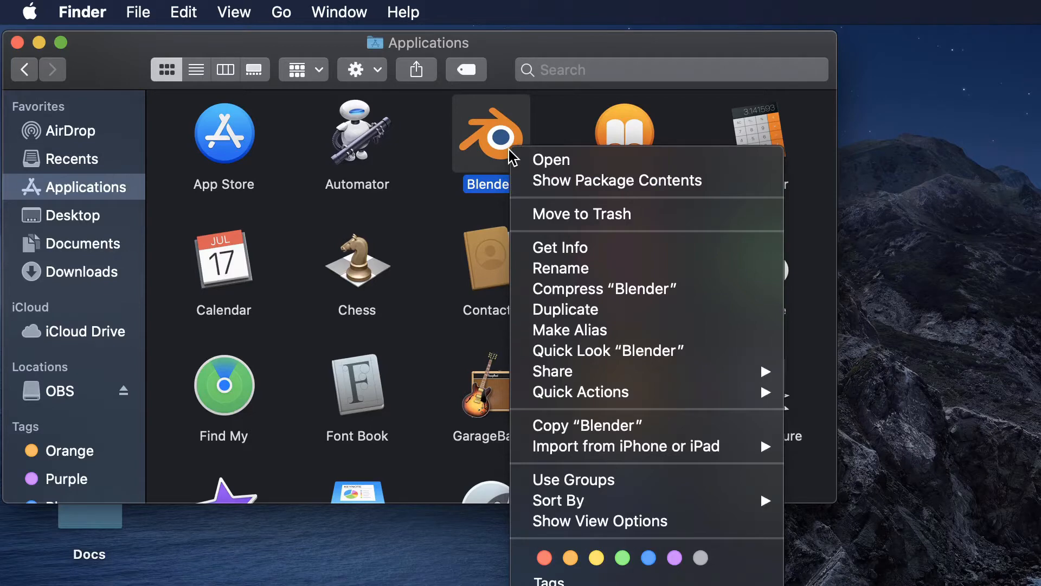
mouse_move(617, 193)
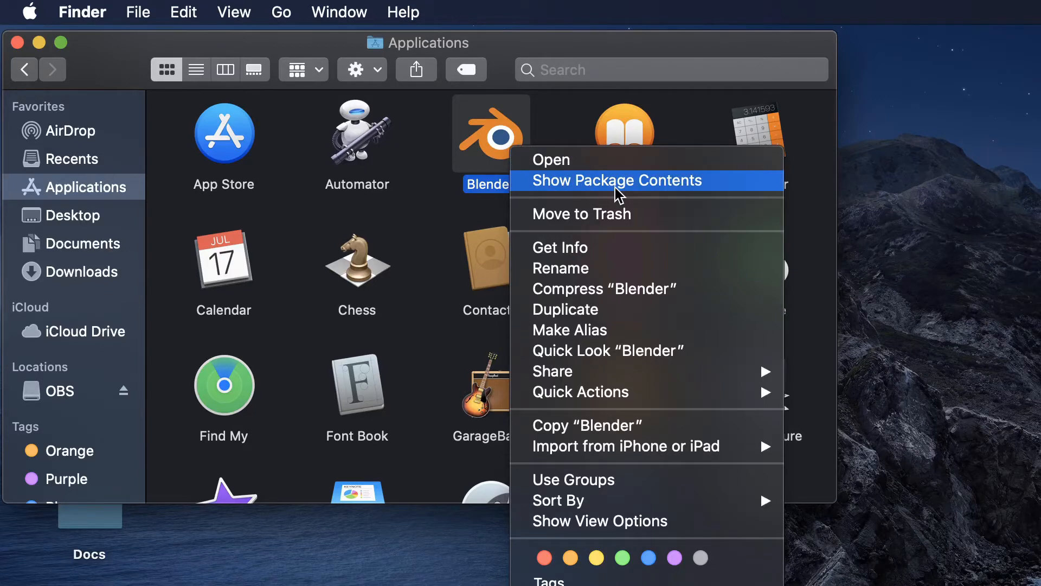
left_click(617, 180)
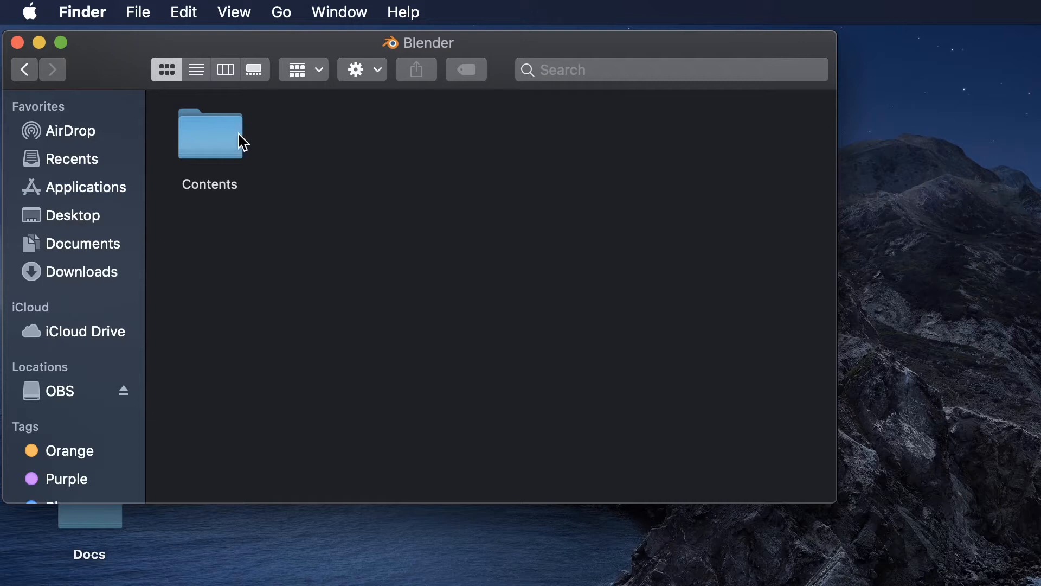
double_click(209, 132)
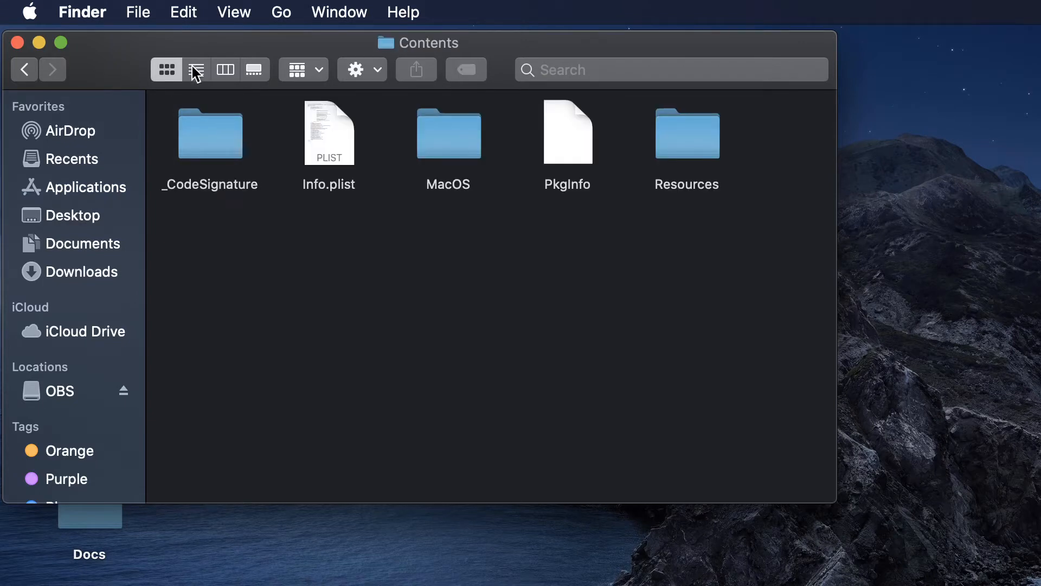
left_click(195, 69)
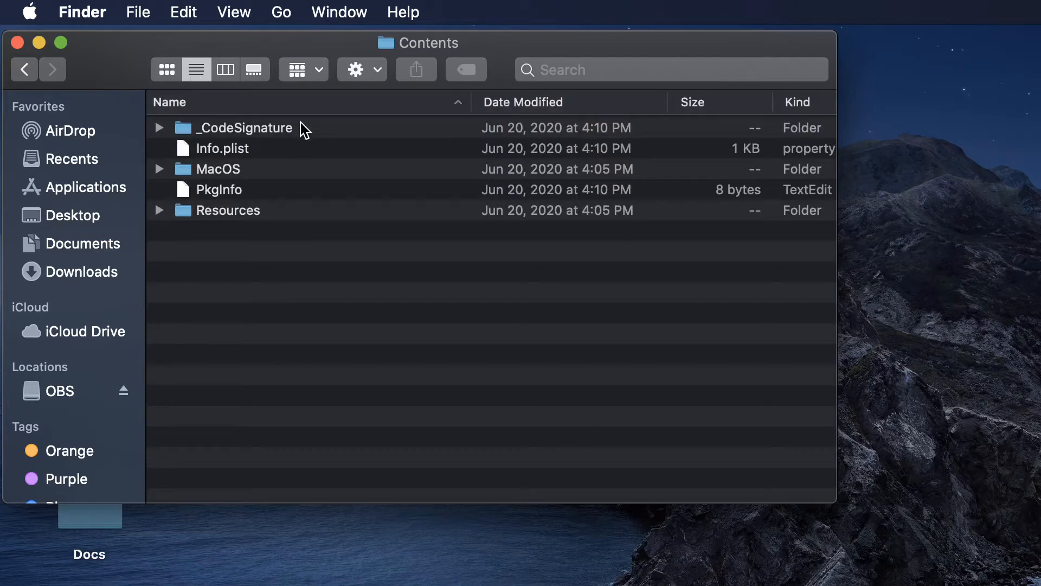
mouse_move(251, 194)
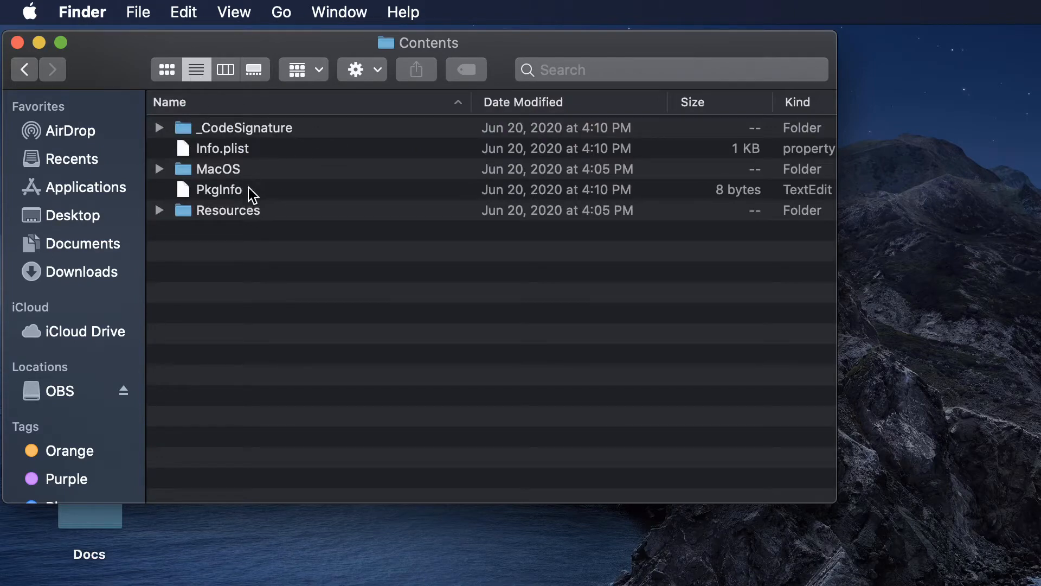
mouse_move(240, 219)
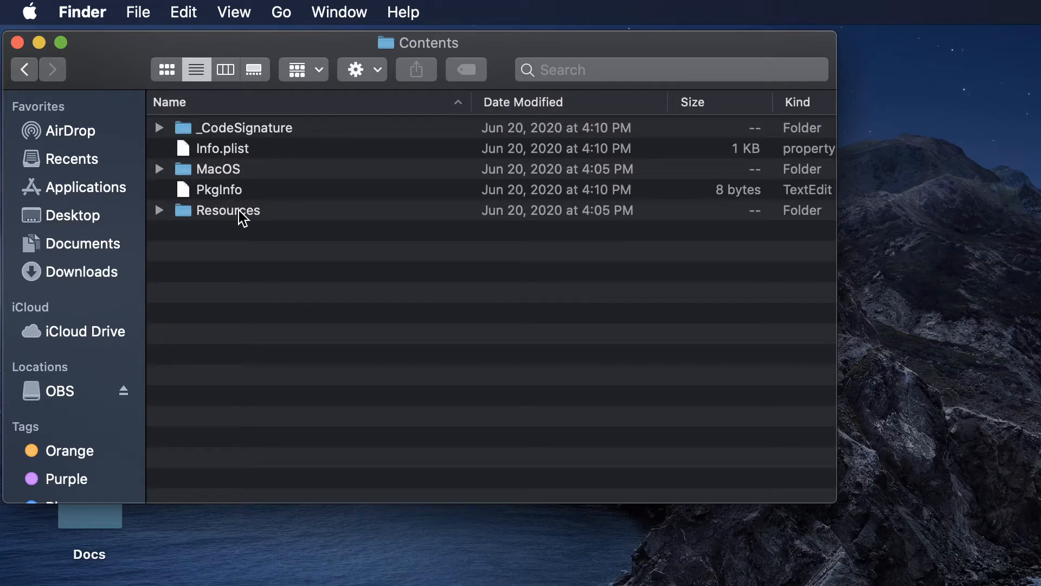
- Navigate into Resources/2.90/scripts/startup inside the Blender package
double_click(244, 209)
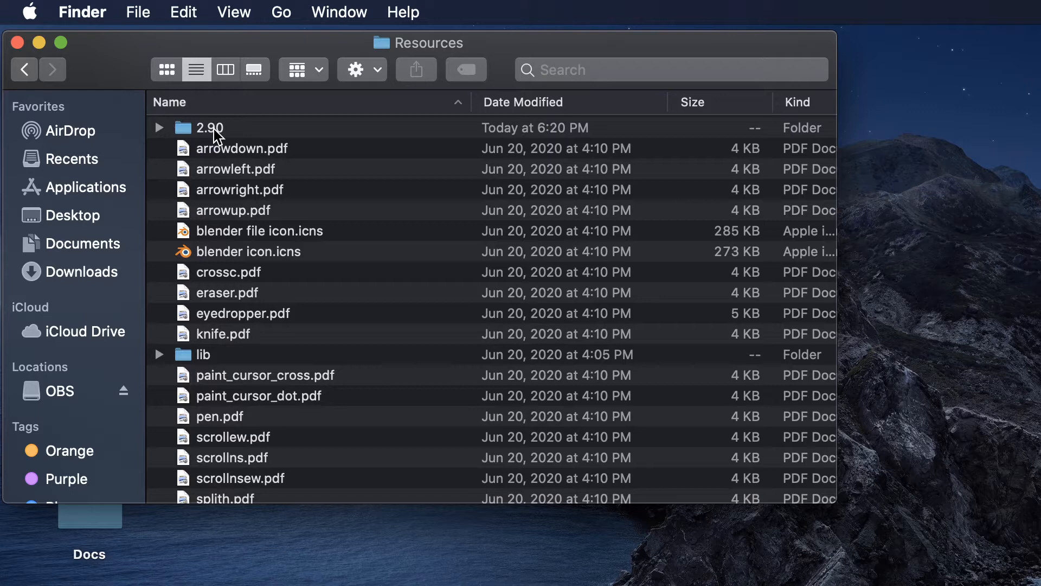
double_click(210, 128)
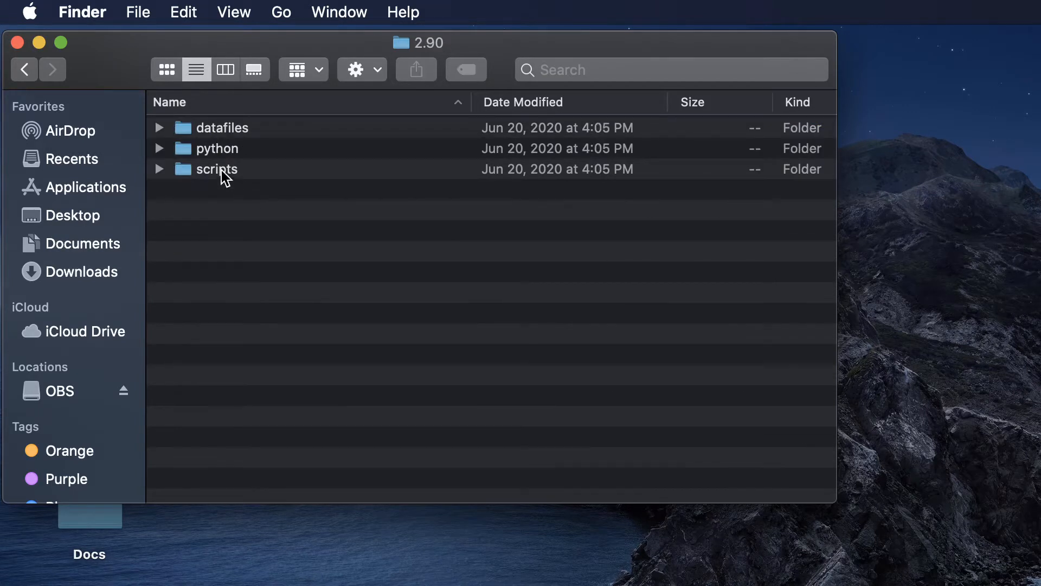
double_click(217, 169)
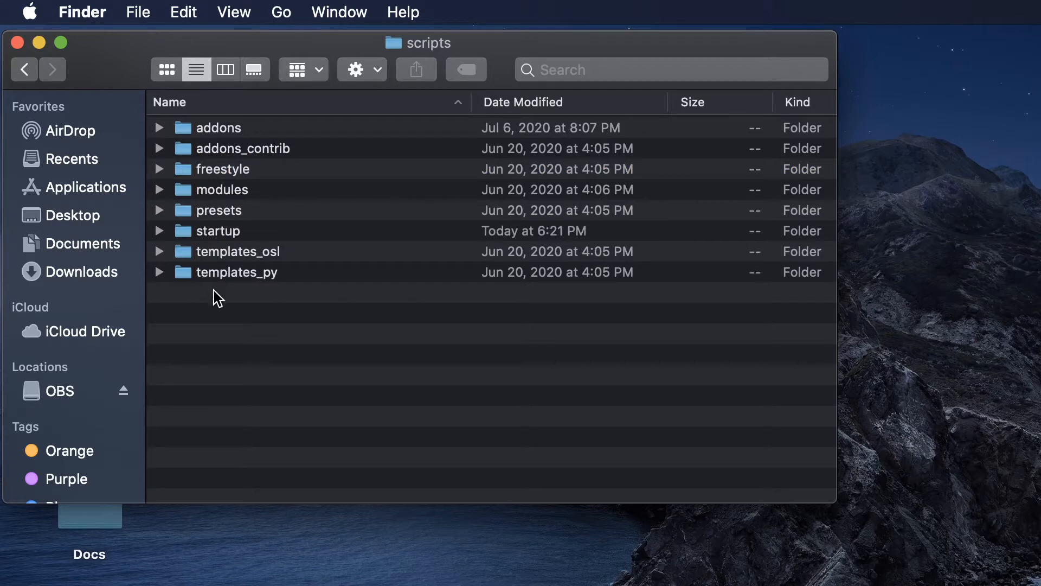
double_click(232, 230)
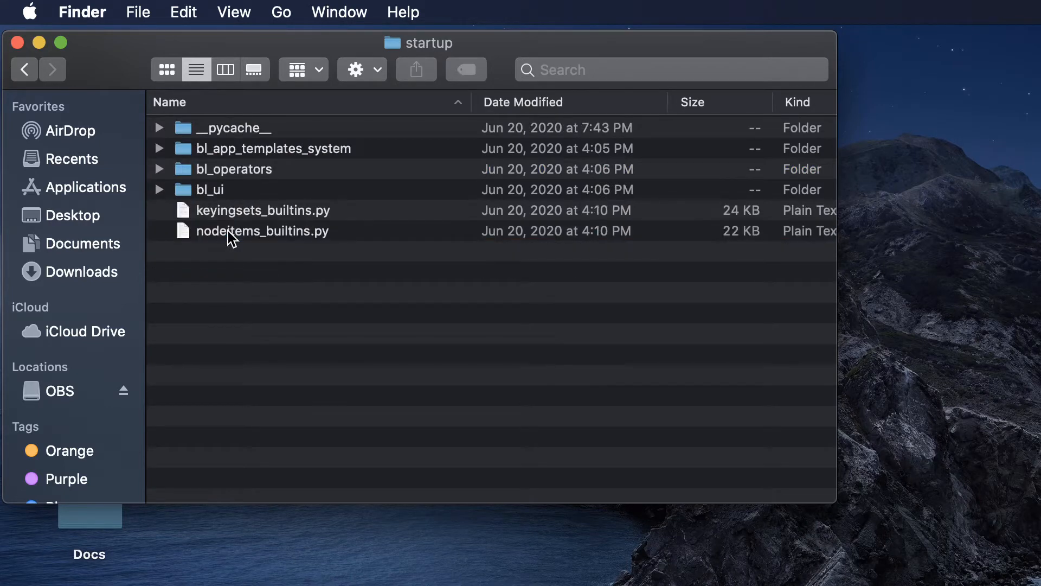
mouse_move(280, 196)
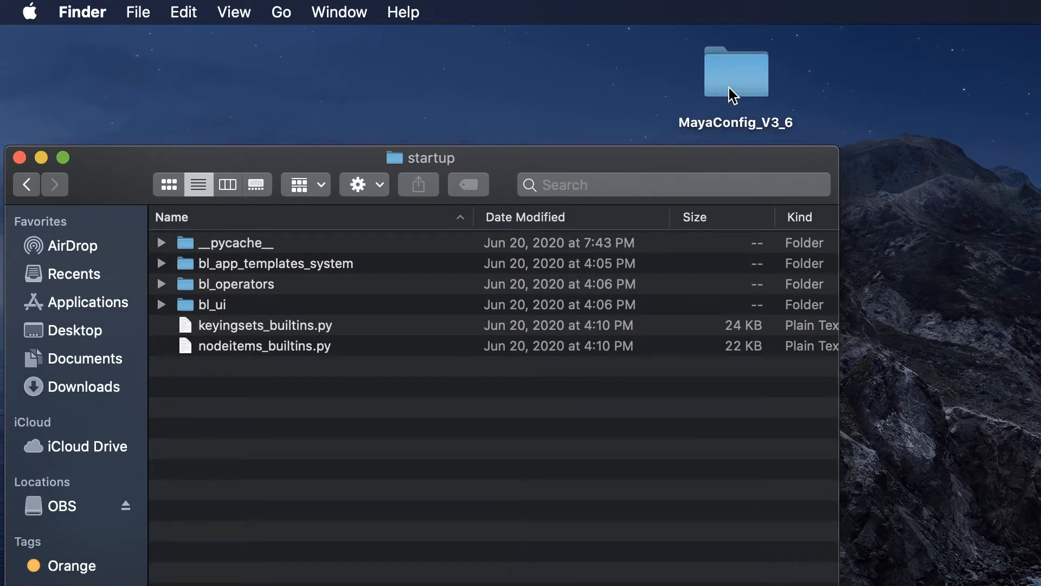
- Open MayaConfig_V3_6 on the desktop and select all seven Python scripts
double_click(734, 71)
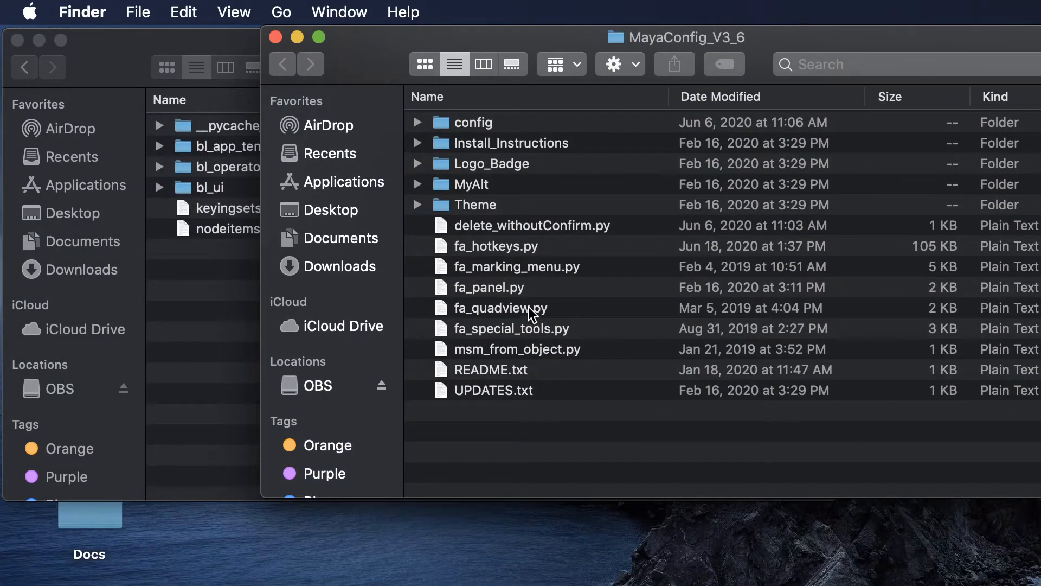
left_click(516, 348)
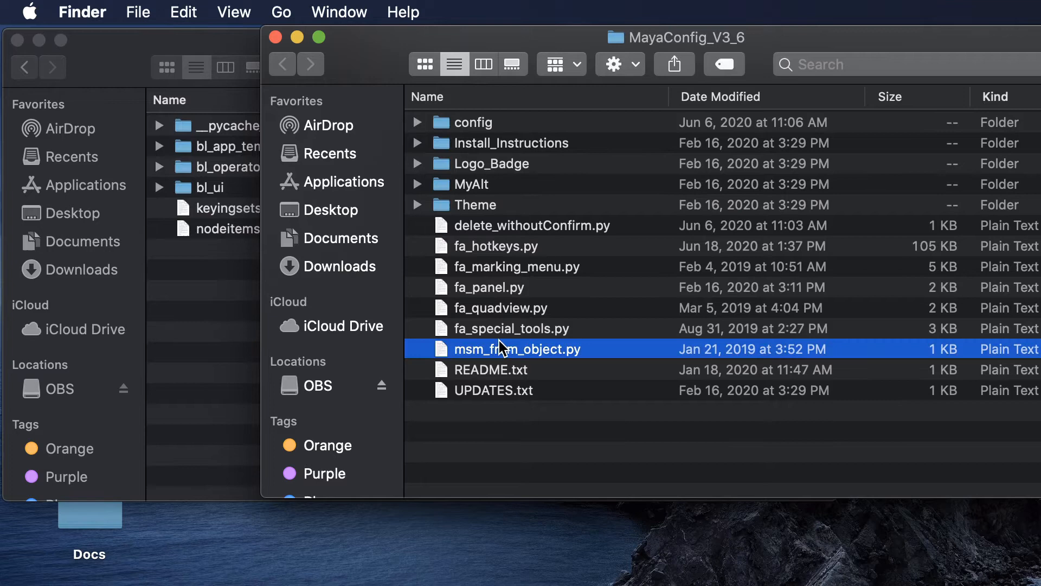
left_click(531, 226)
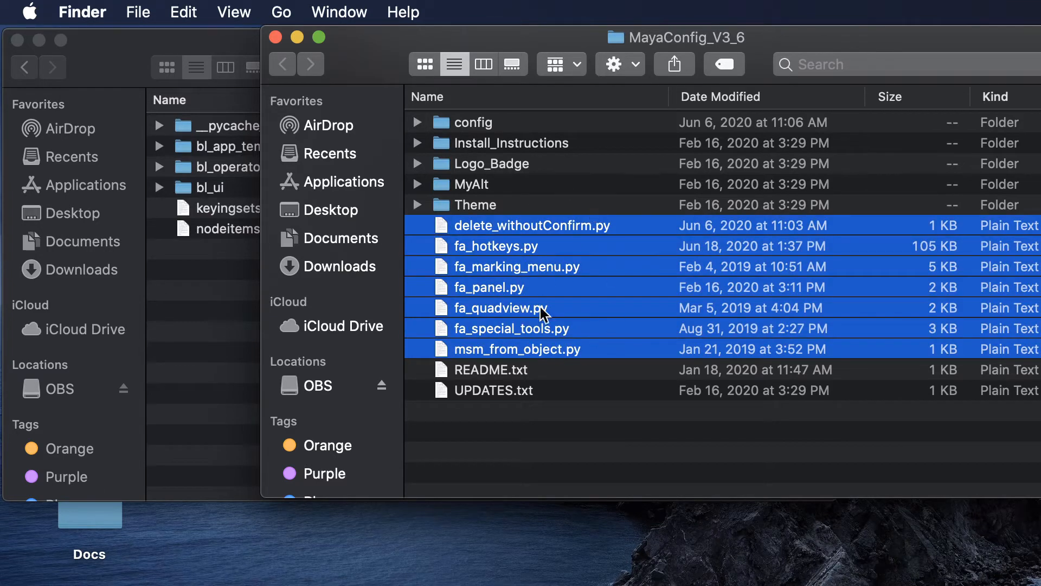
mouse_move(563, 239)
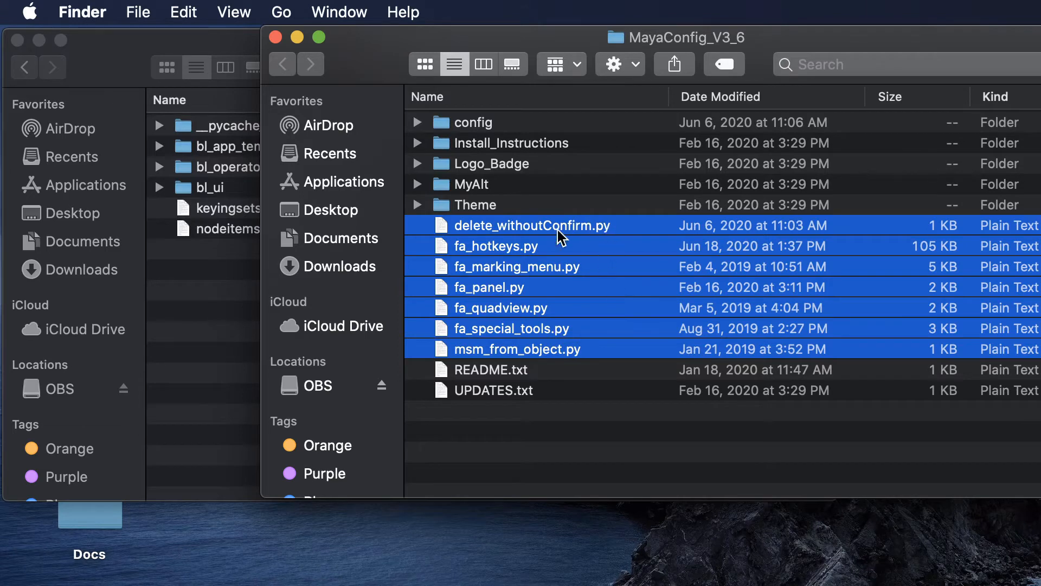
mouse_move(593, 312)
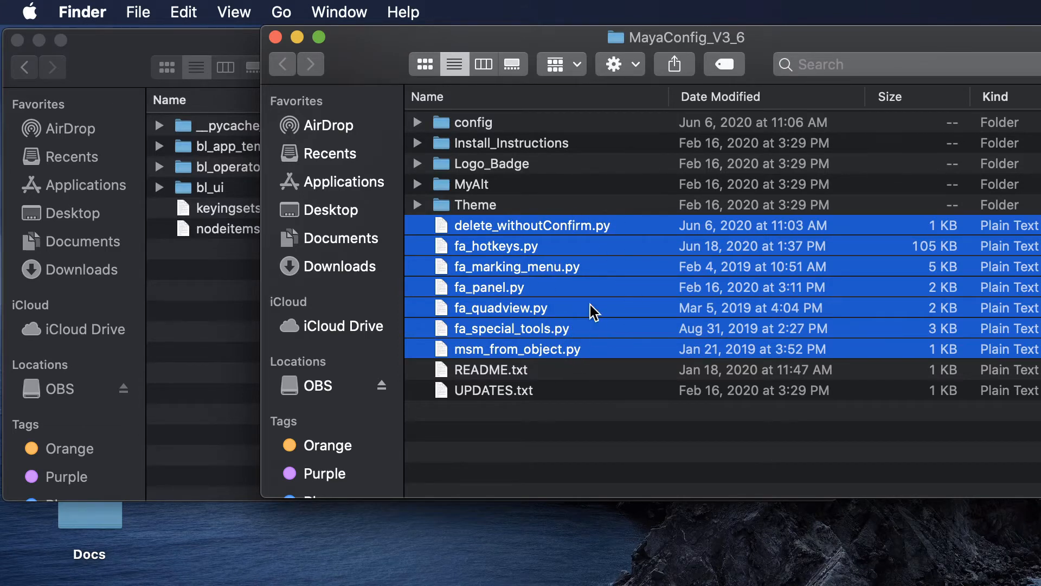
mouse_move(571, 348)
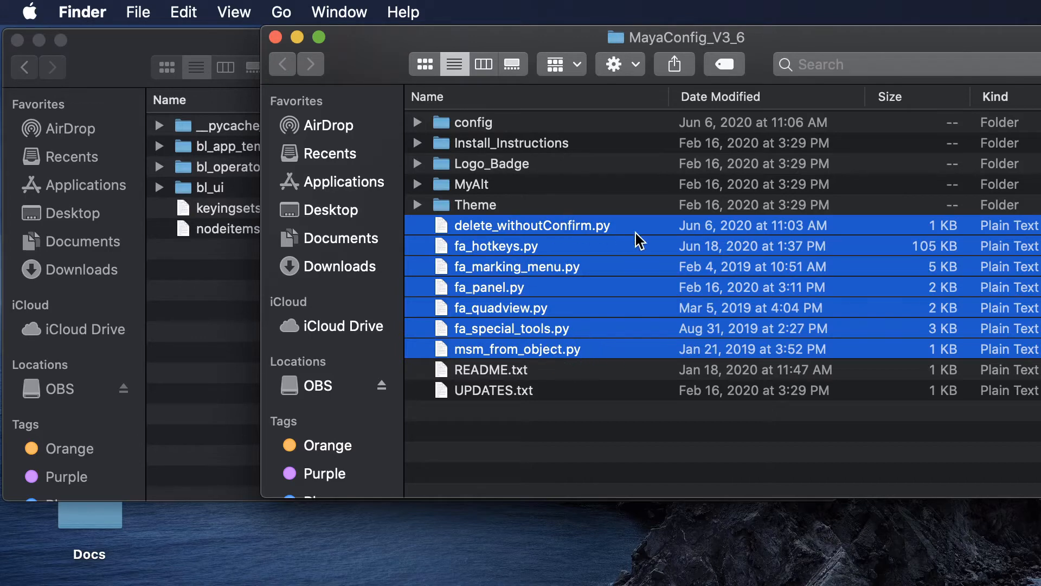
mouse_move(538, 312)
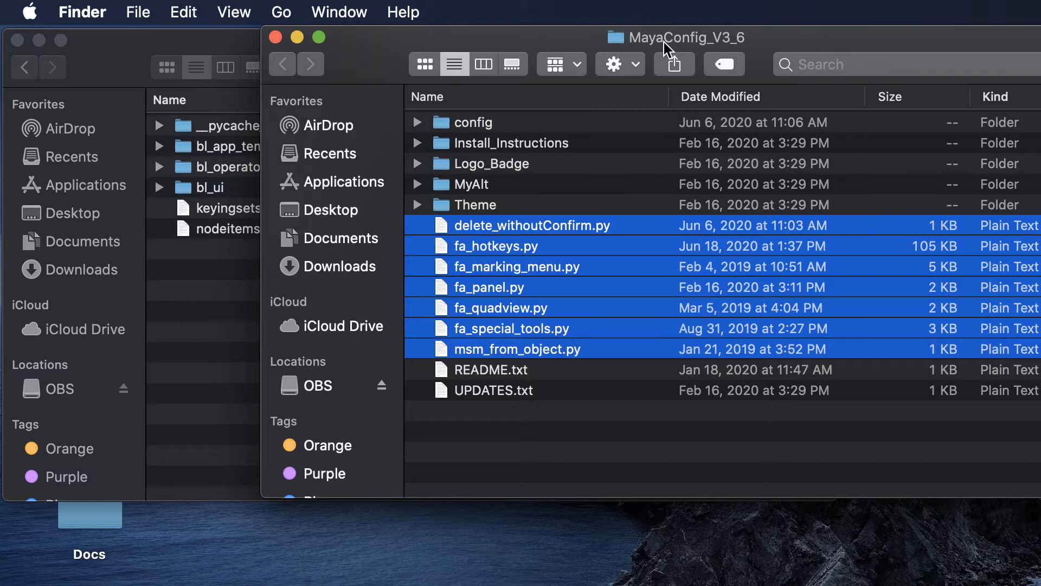
mouse_move(651, 231)
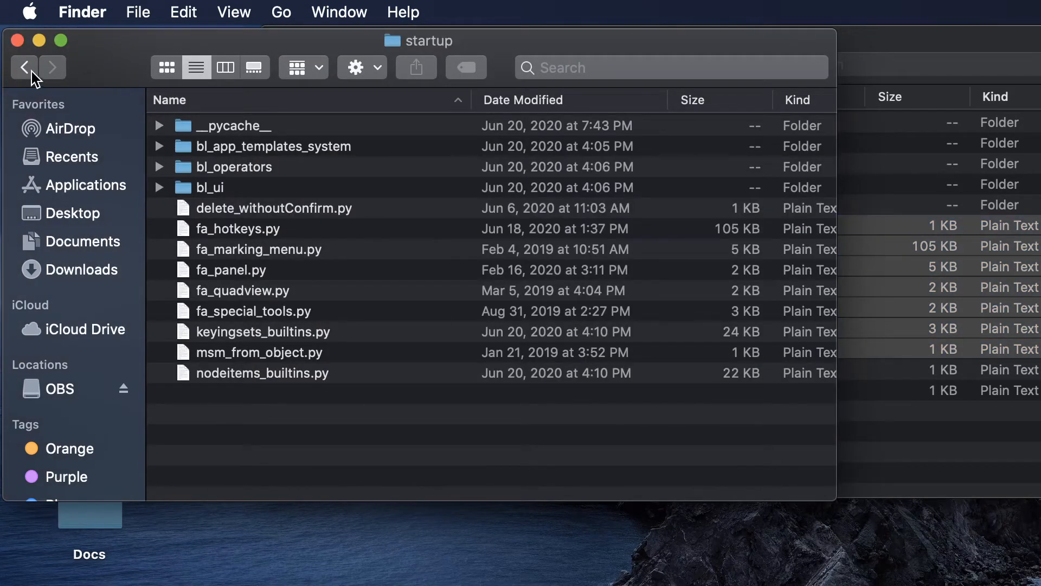
- Step back up from startup to the 2.90 folder to receive the config folder
left_click(25, 67)
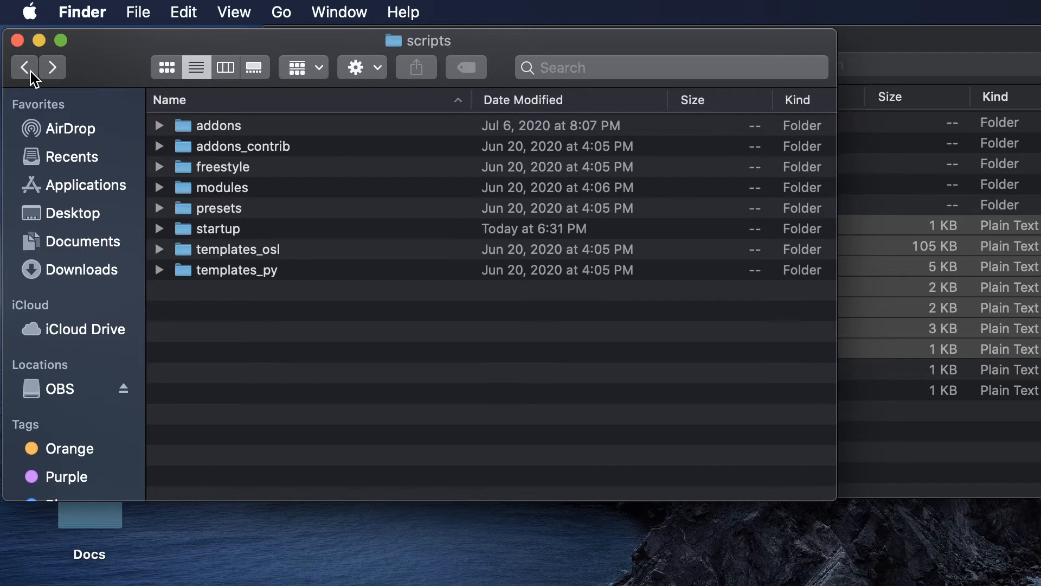
left_click(23, 66)
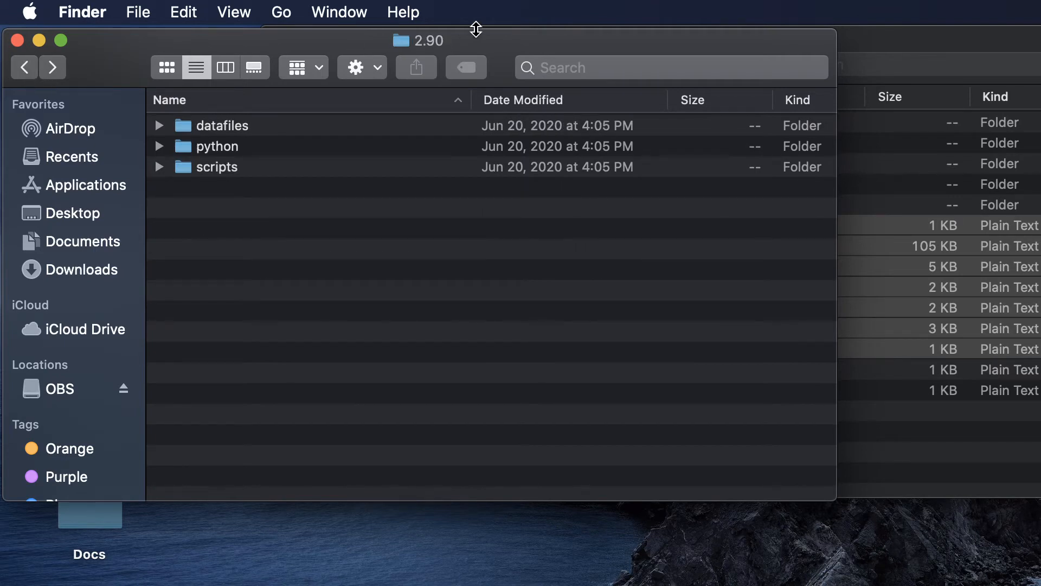
mouse_move(871, 48)
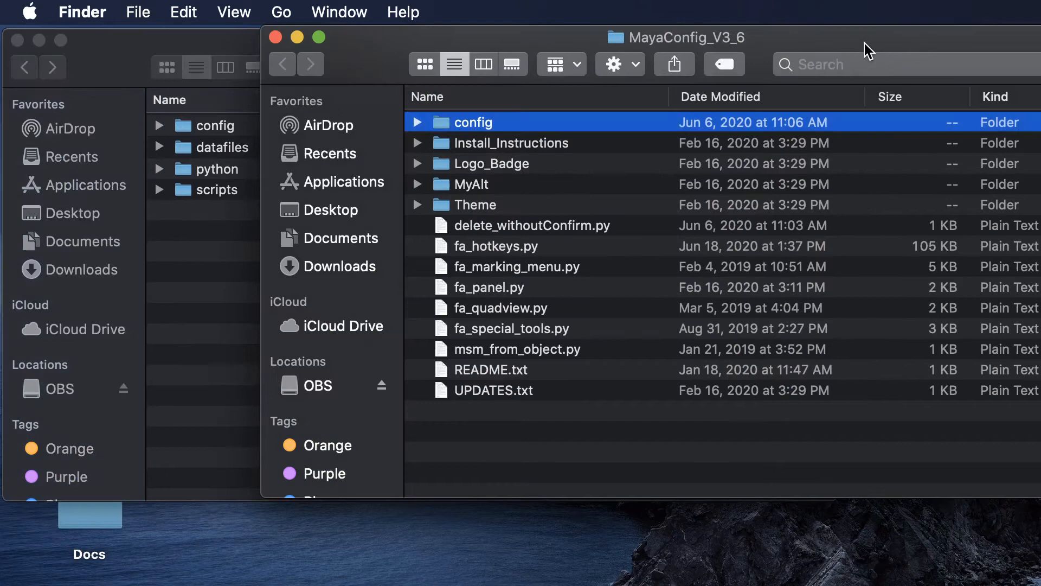
mouse_move(288, 52)
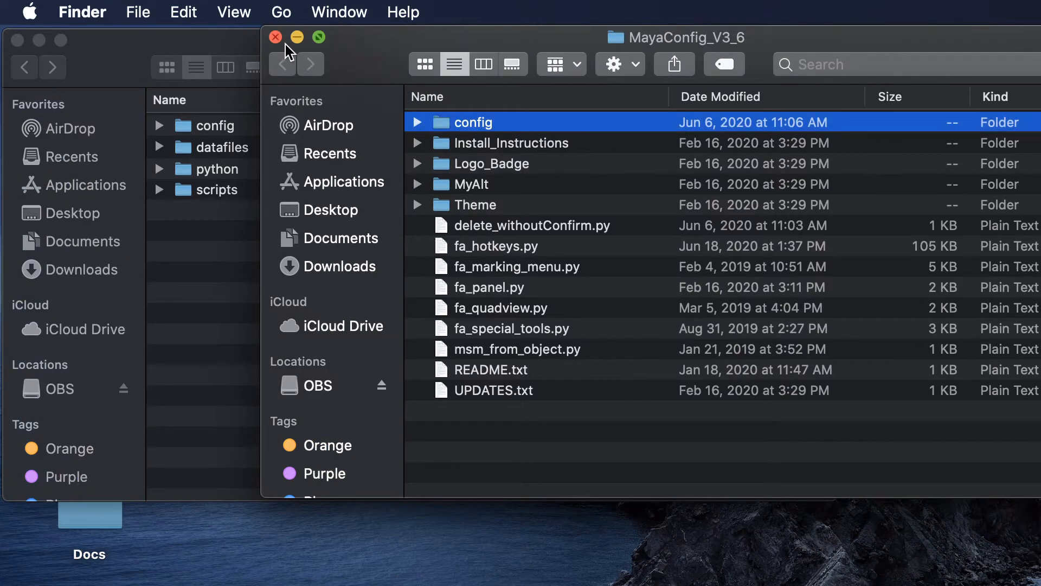
- Close the MayaConfig_V3_6 window and launch Blender from Applications
left_click(275, 37)
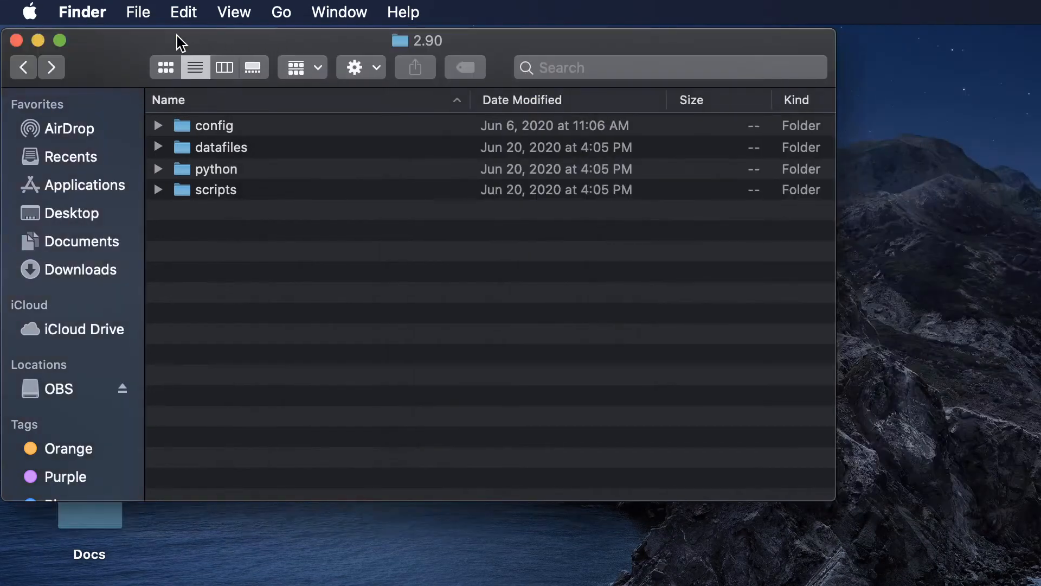
left_click_drag(417, 40, 487, 37)
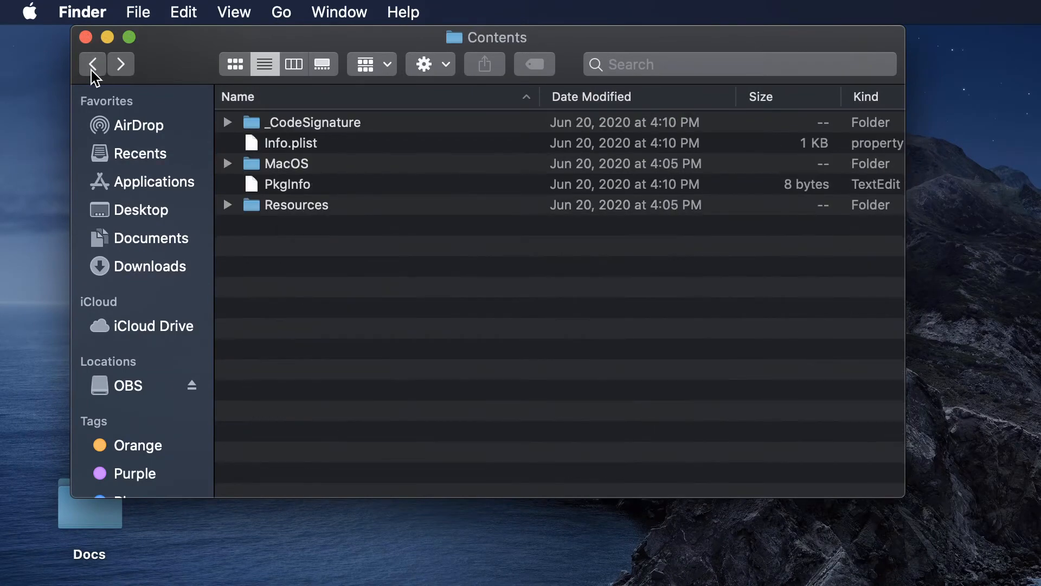
left_click(153, 182)
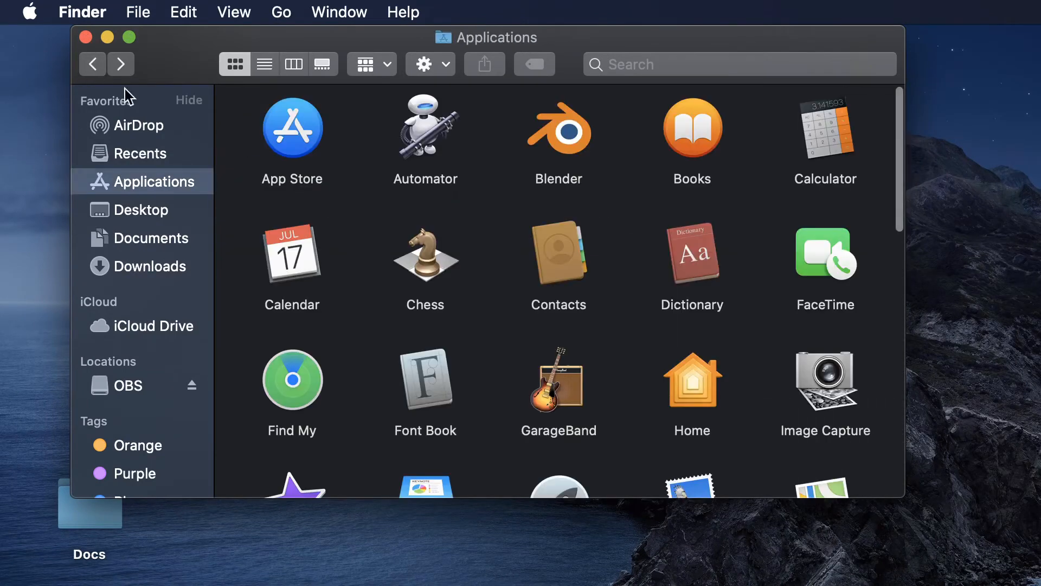
left_click(558, 126)
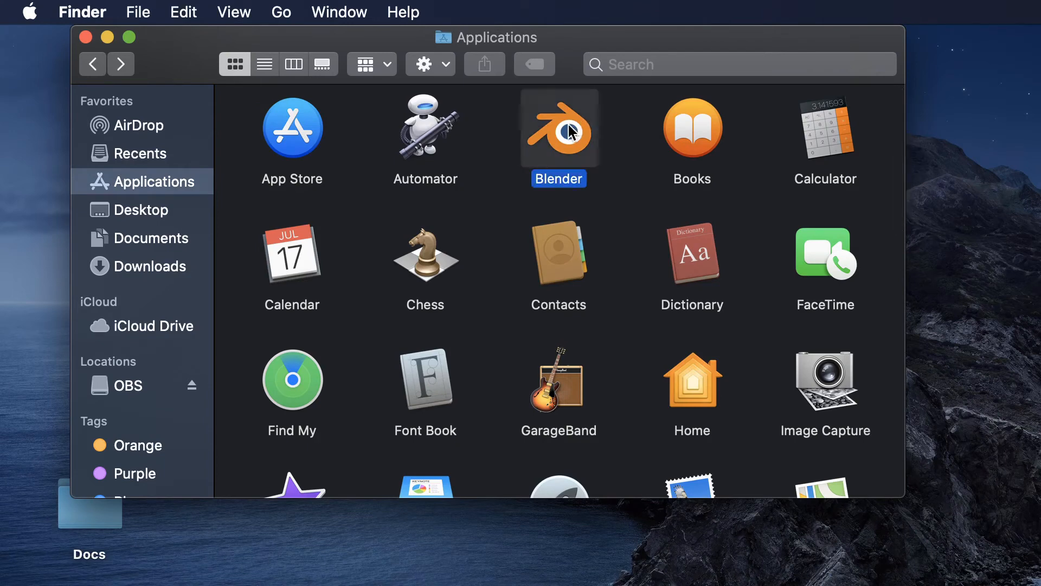
double_click(559, 126)
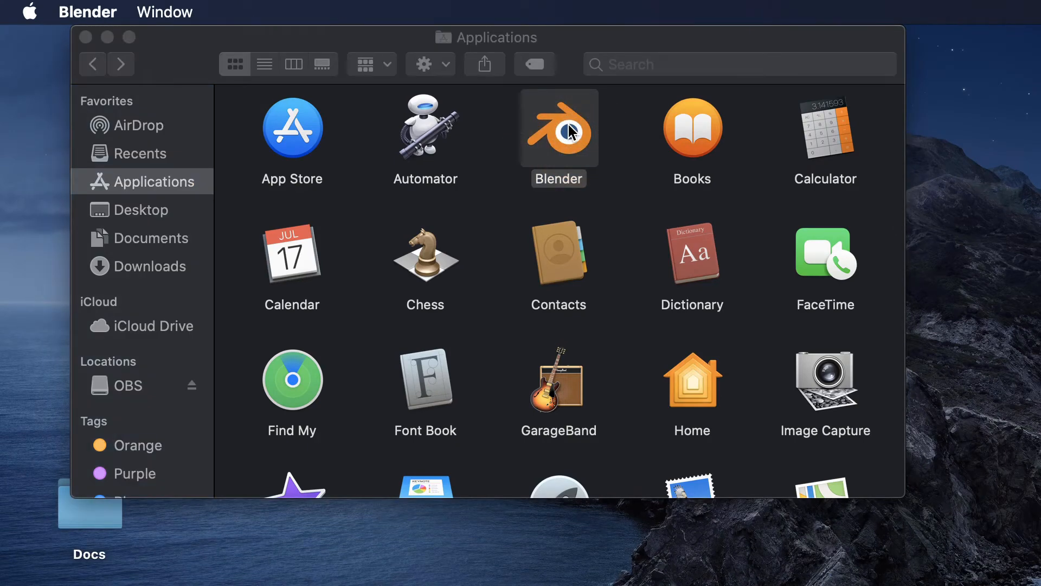
double_click(559, 126)
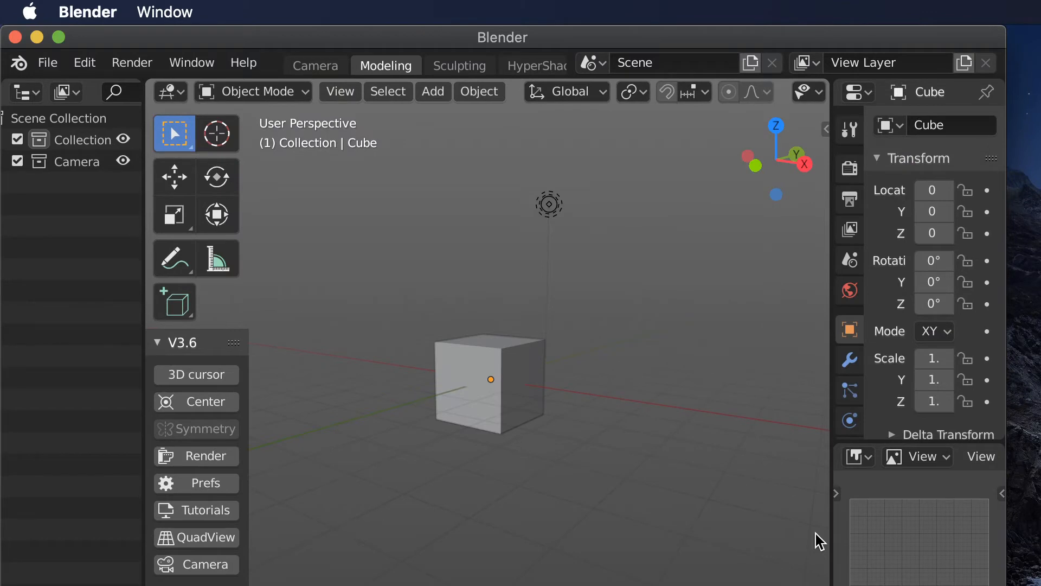
- Glance at the File menu, then reach Blender's preferences via the V3.6 panel's Prefs button
left_click(46, 63)
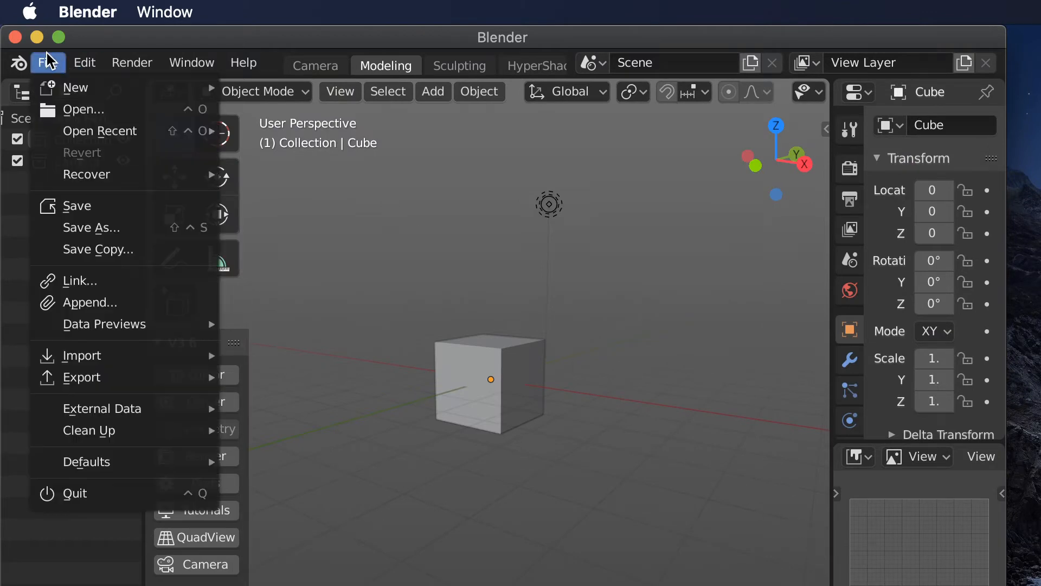
left_click(84, 63)
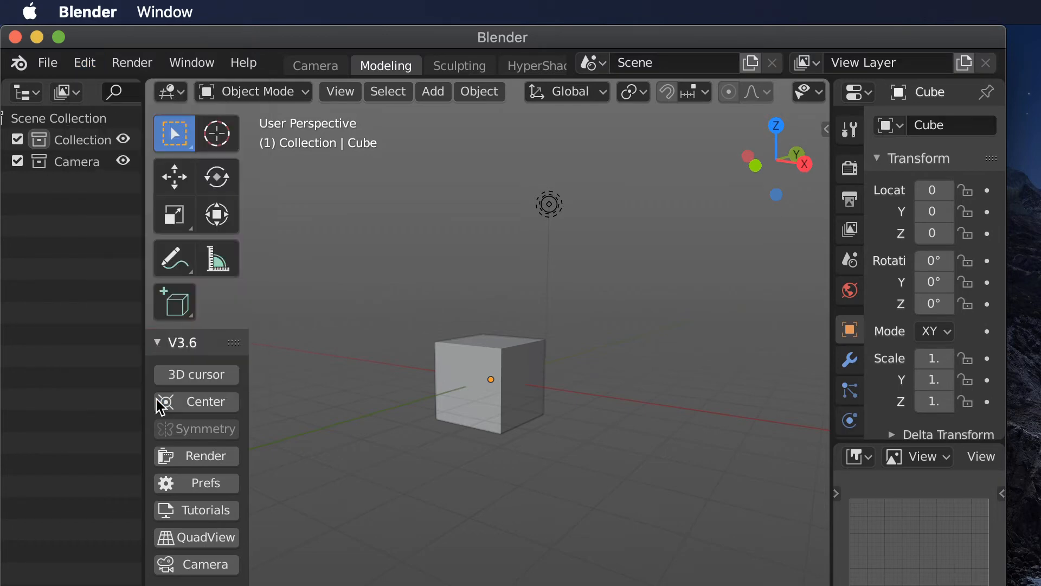
left_click(206, 482)
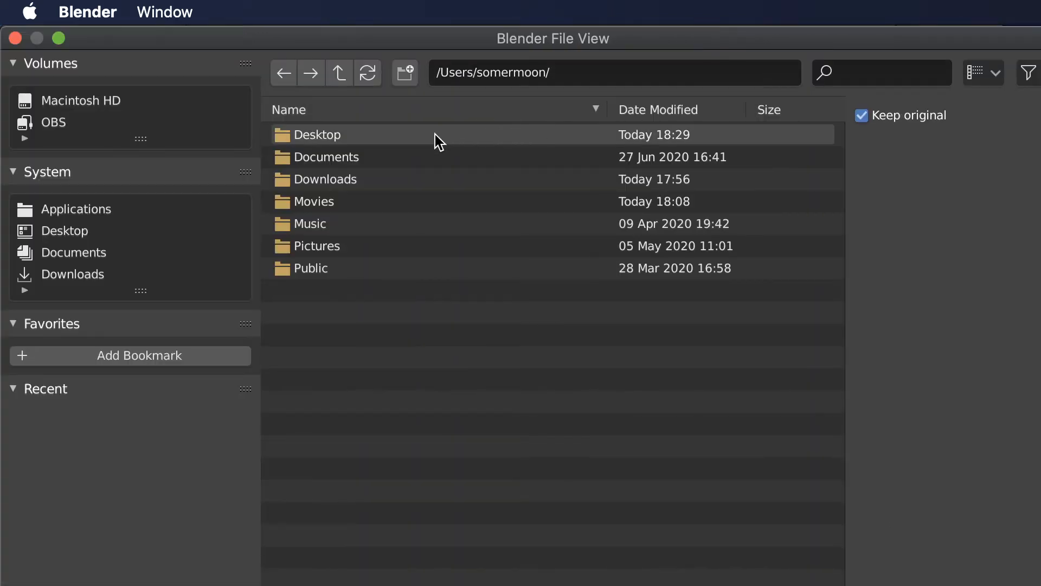
mouse_move(192, 206)
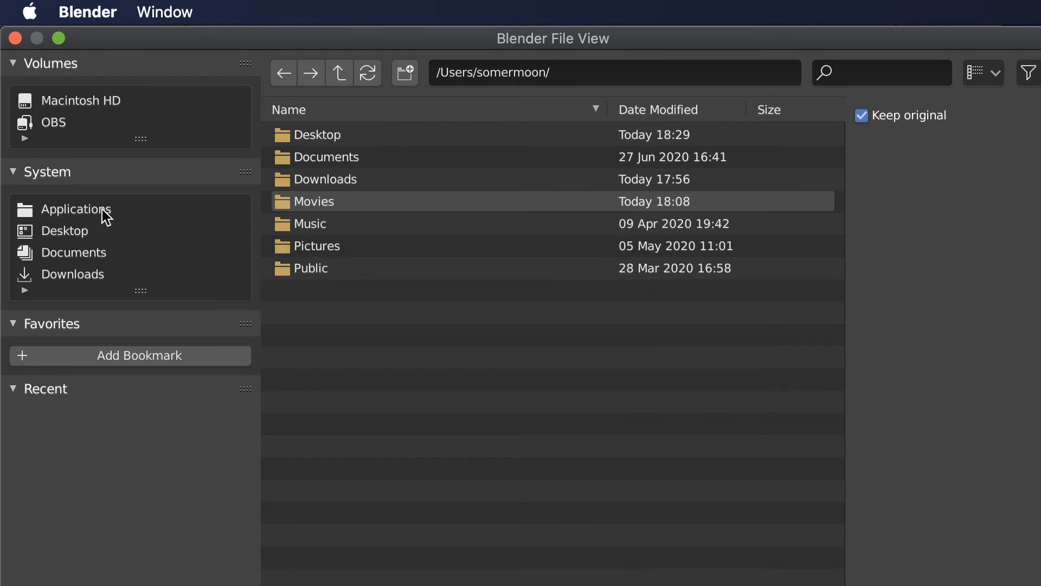
- Browse to Blender.app/Contents/Resources/2.90/scripts/startup and import fa_hotkeys.py as key configuration
left_click(78, 208)
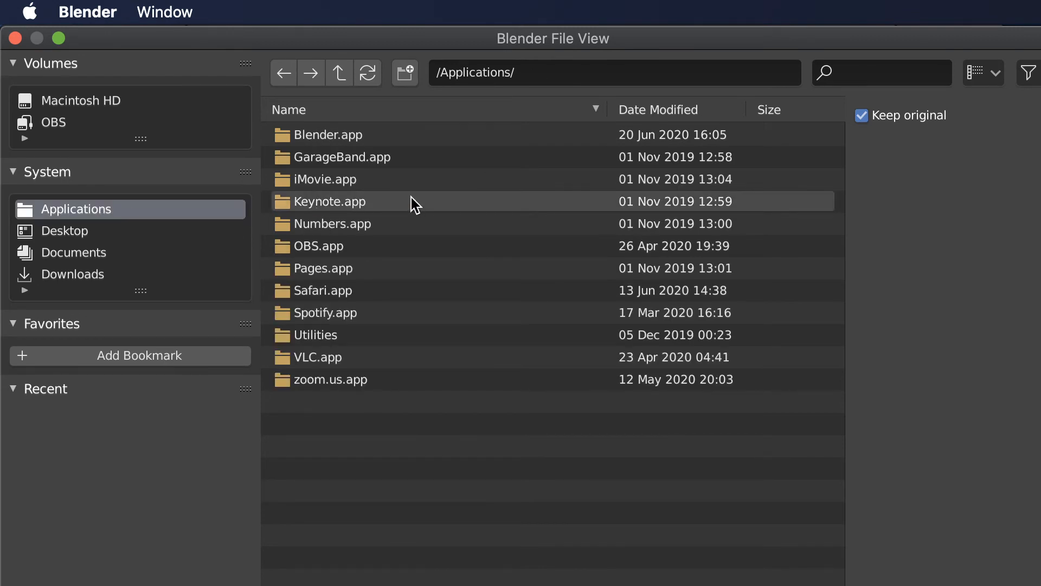
double_click(327, 135)
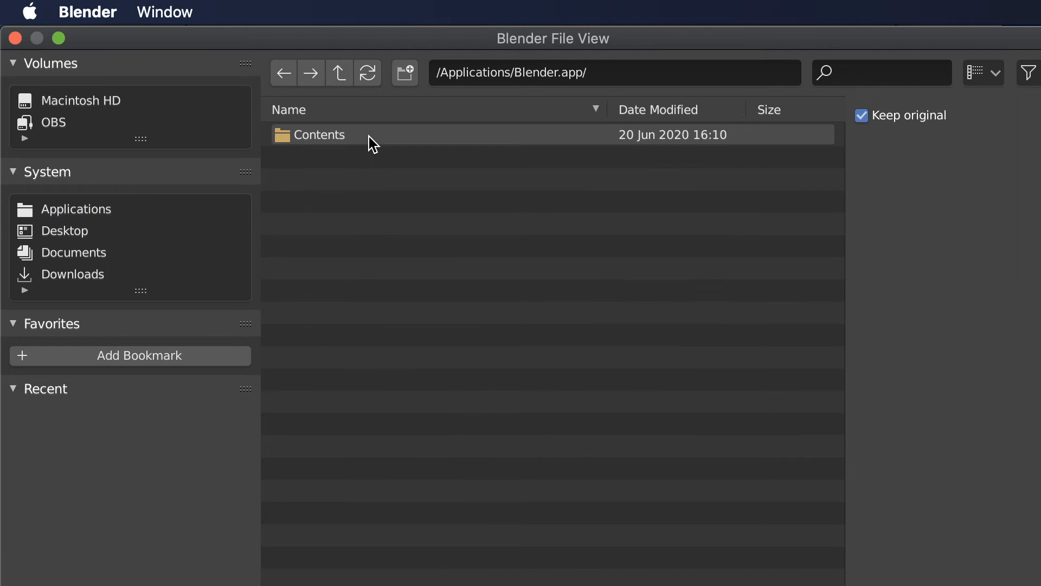
double_click(319, 134)
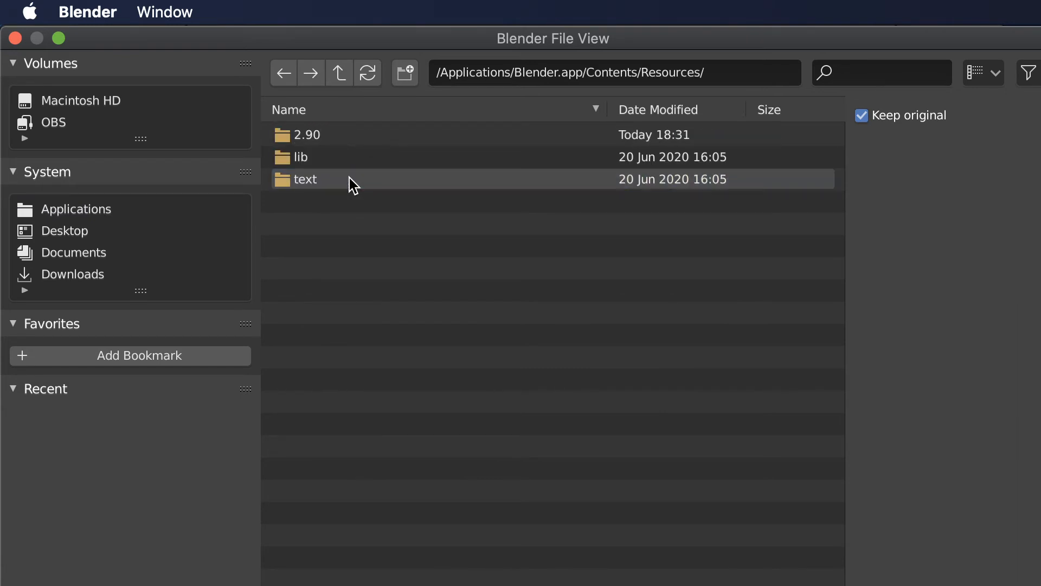
double_click(307, 135)
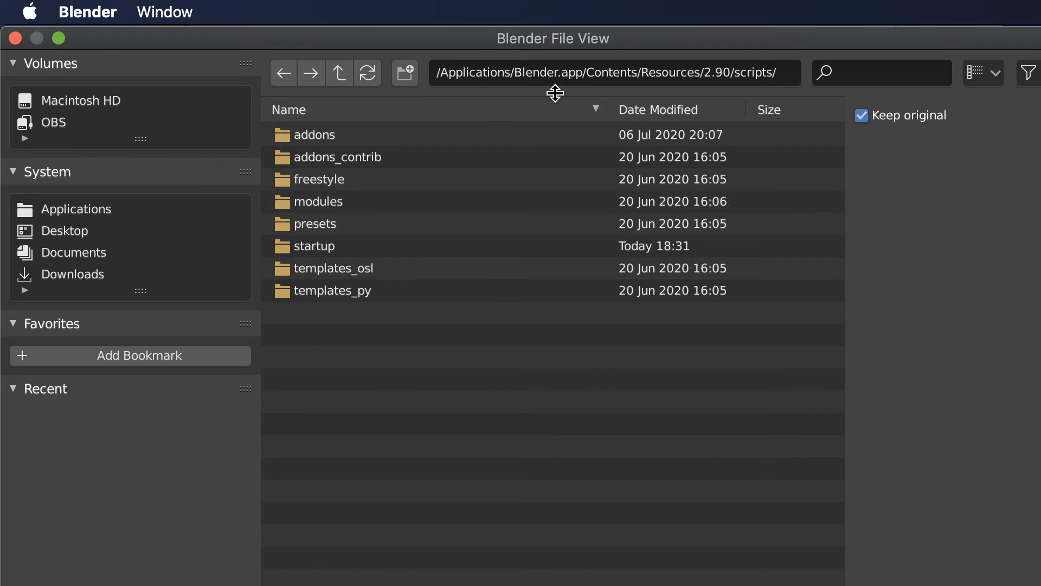
double_click(317, 247)
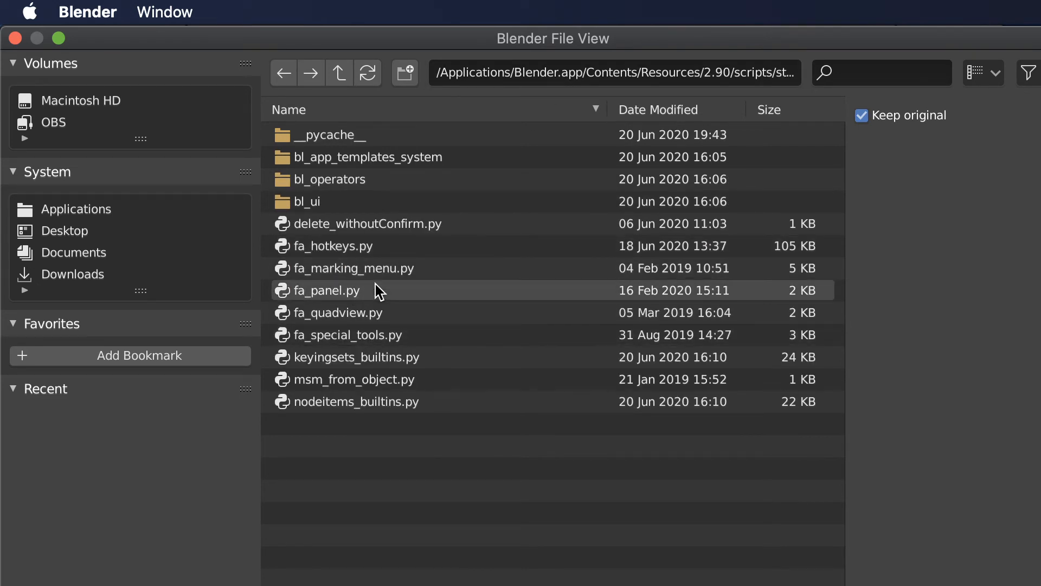
left_click(332, 246)
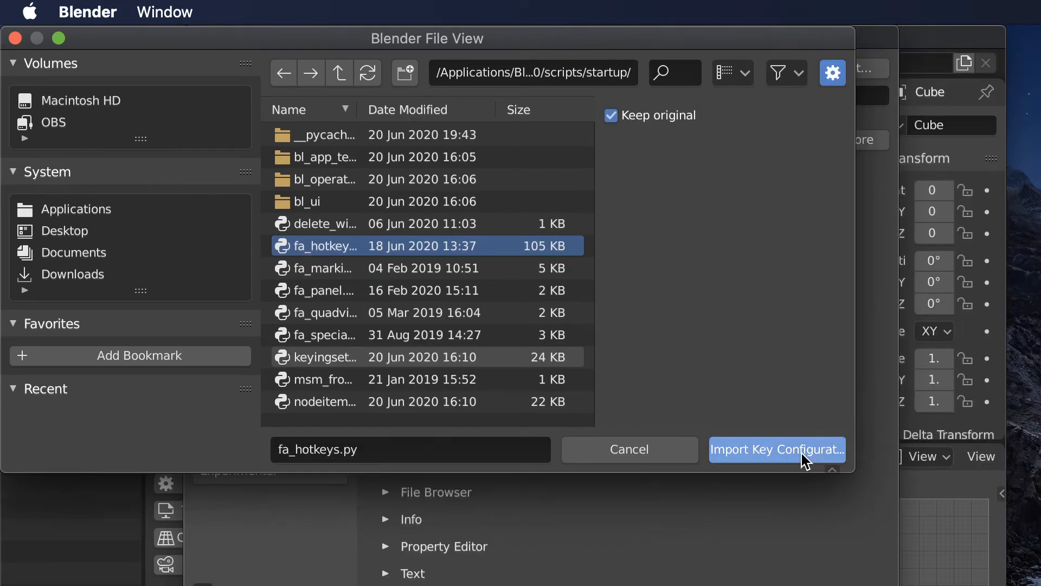
left_click(775, 449)
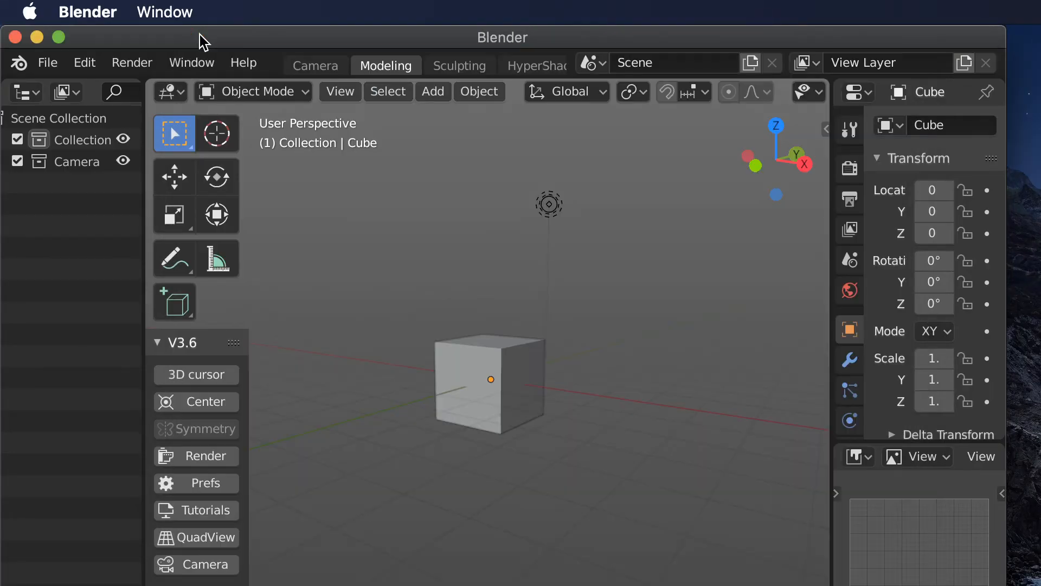
- Select the cube, switch between move and rotate, deselect it and orbit the view slightly
left_click(508, 366)
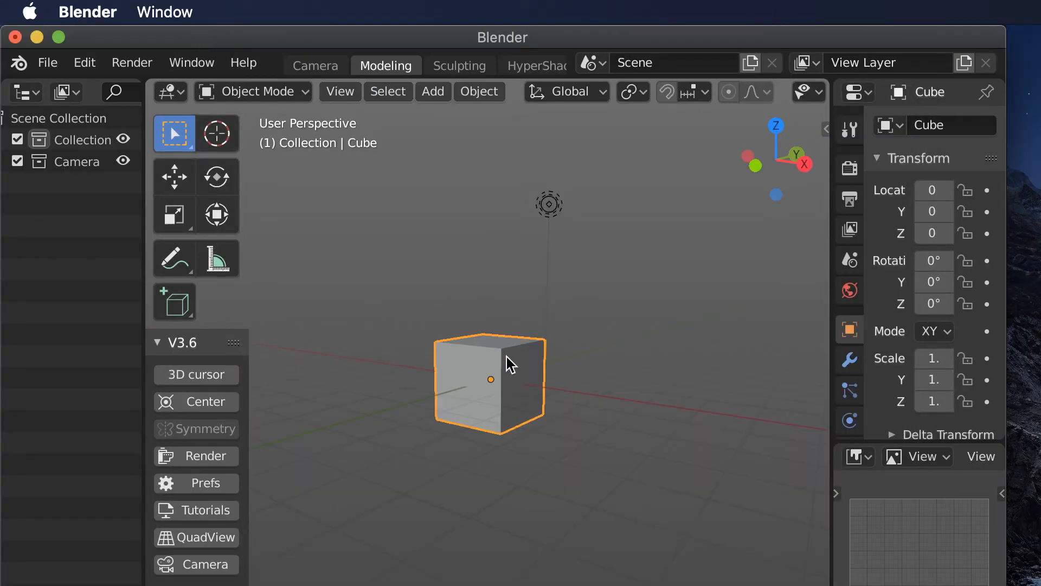
left_click(174, 175)
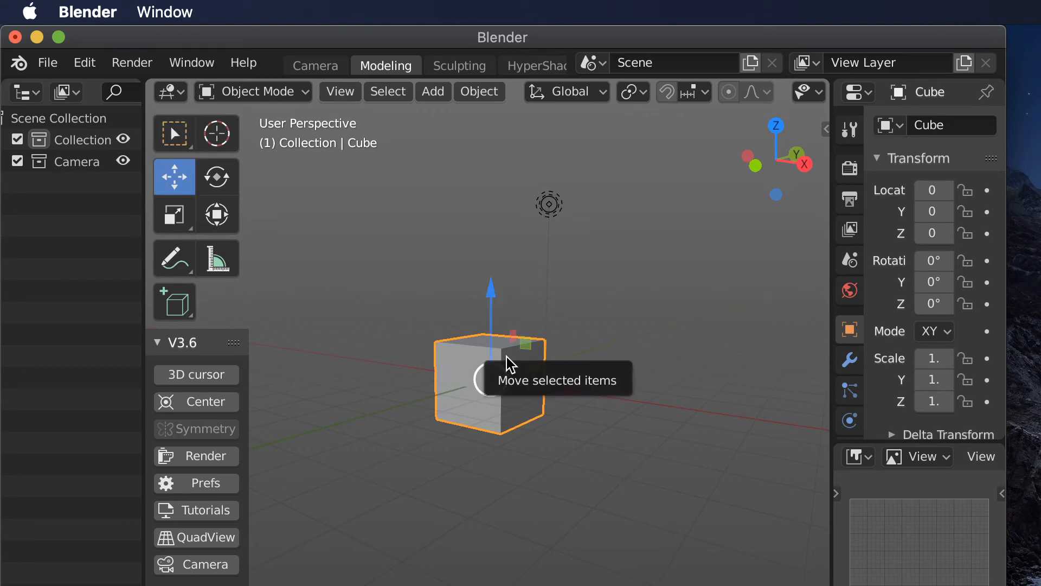
mouse_move(592, 324)
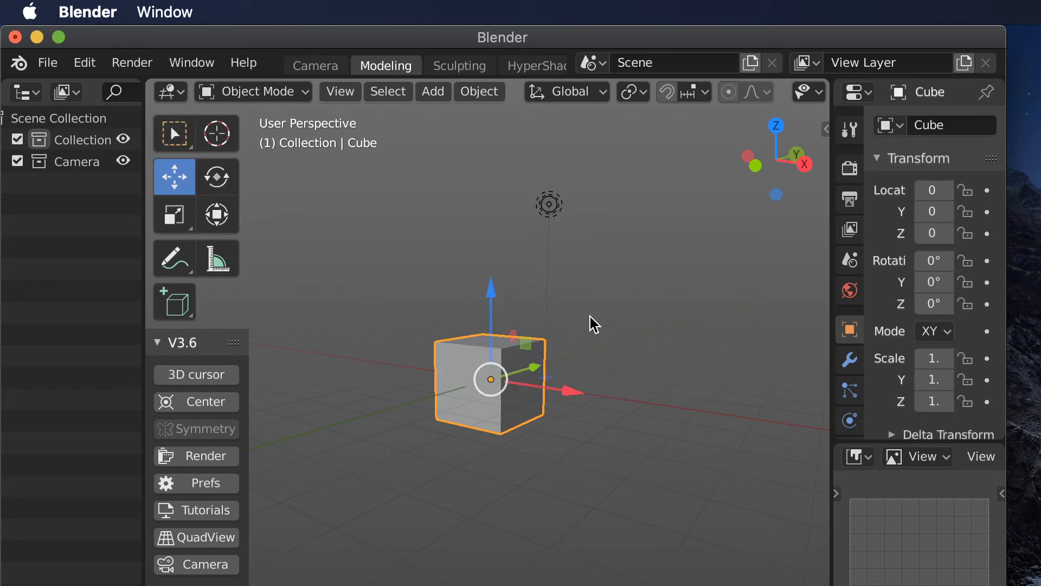
left_click(216, 176)
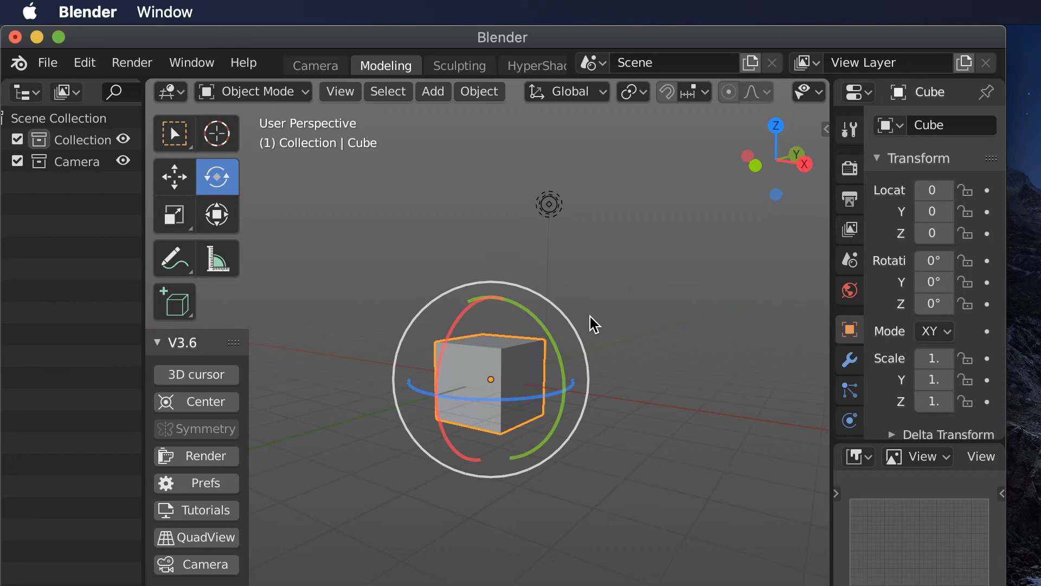
left_click(174, 215)
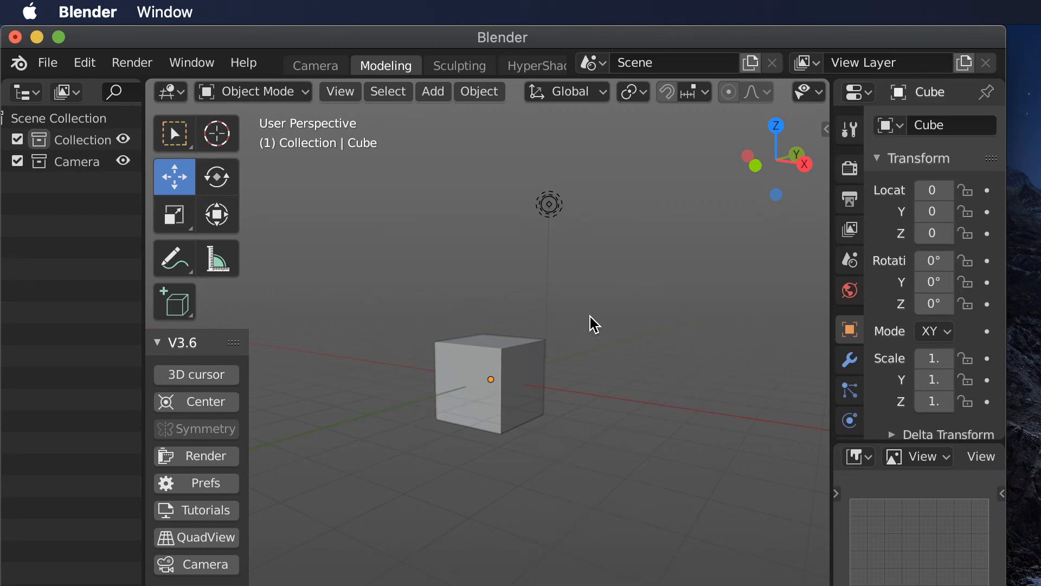
left_click_drag(593, 324, 644, 306)
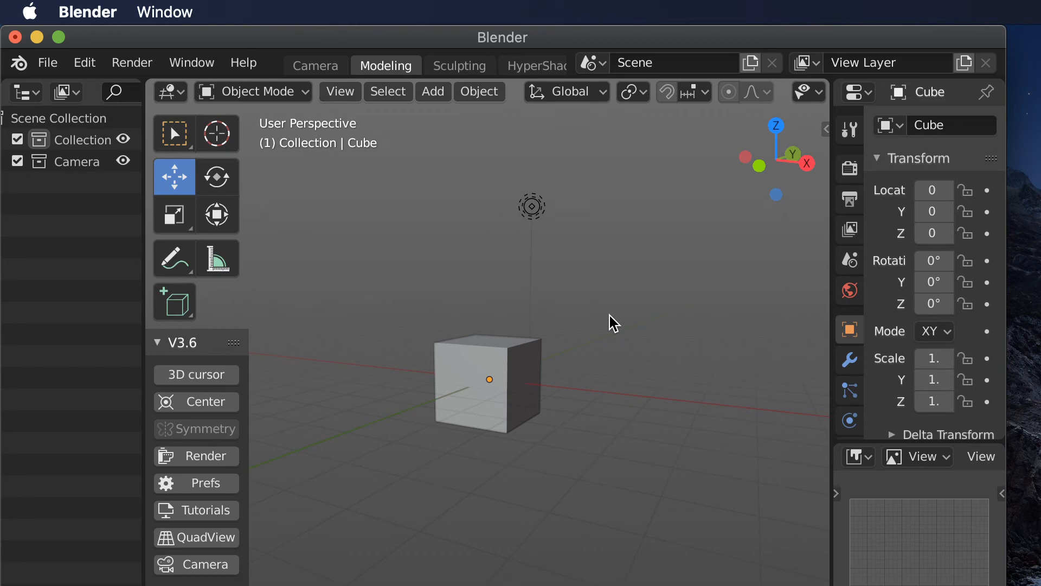
mouse_move(364, 182)
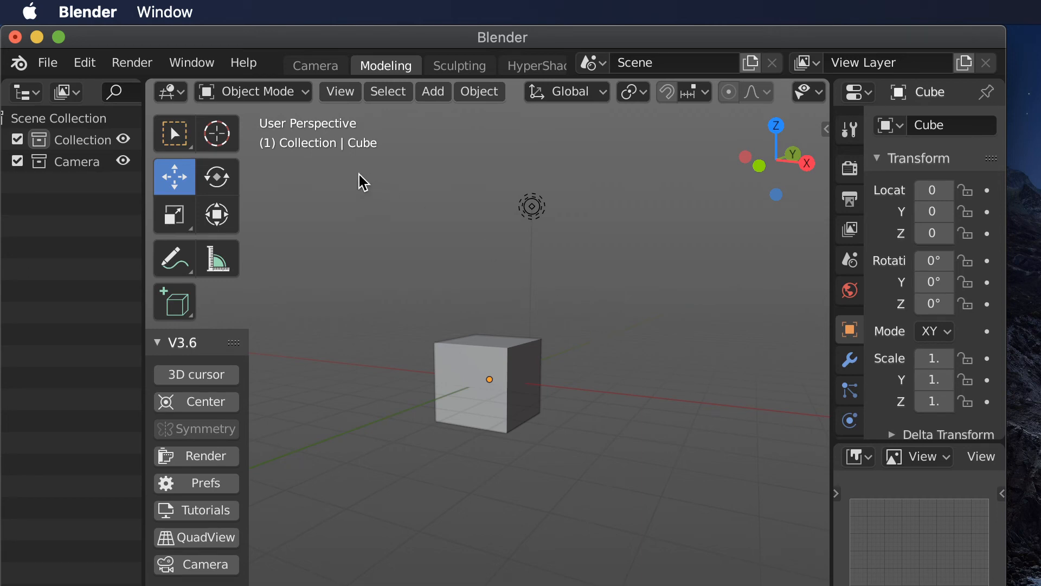
mouse_move(498, 280)
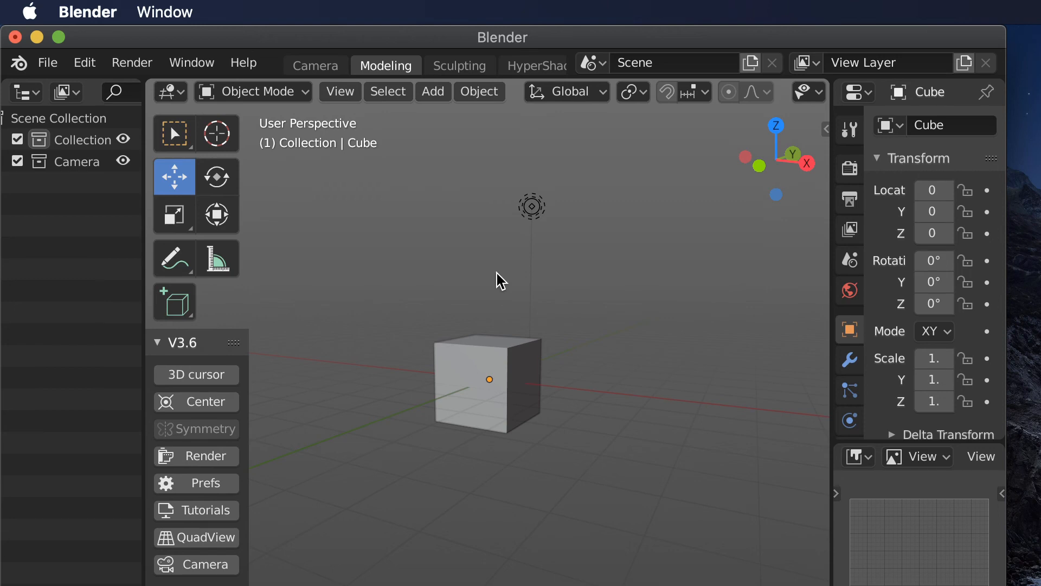
mouse_move(490, 275)
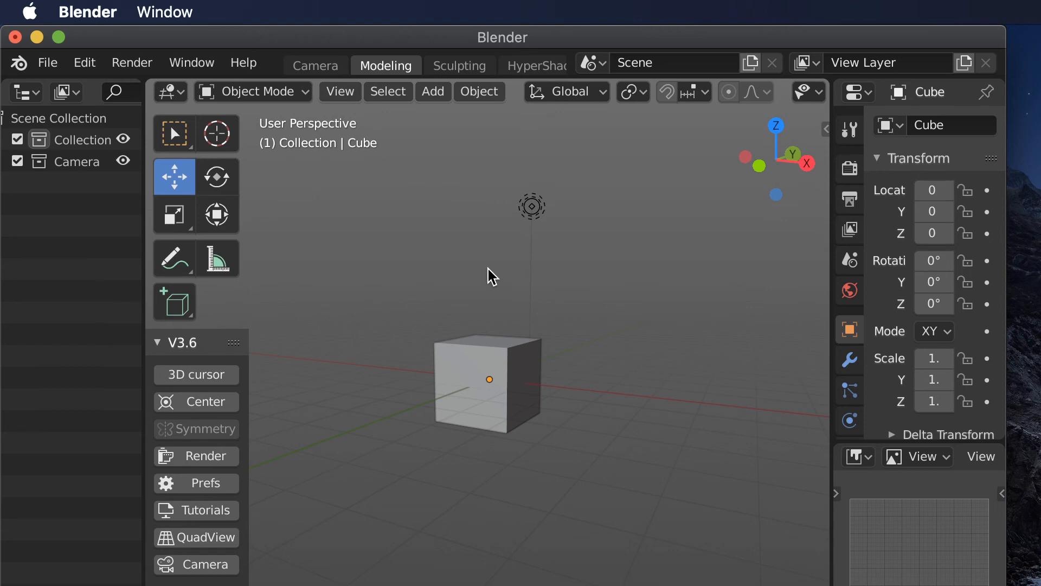
mouse_move(19, 45)
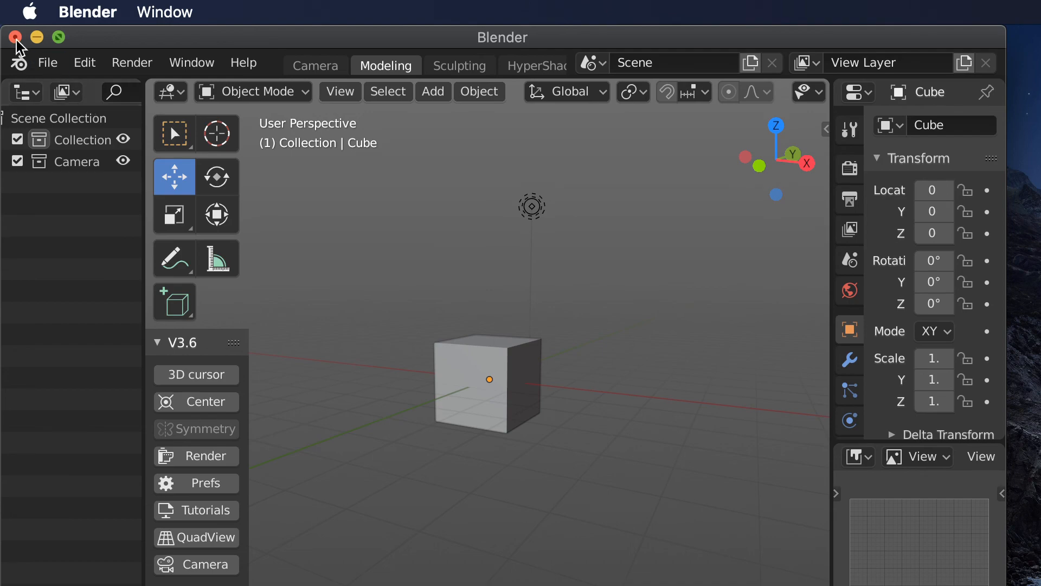